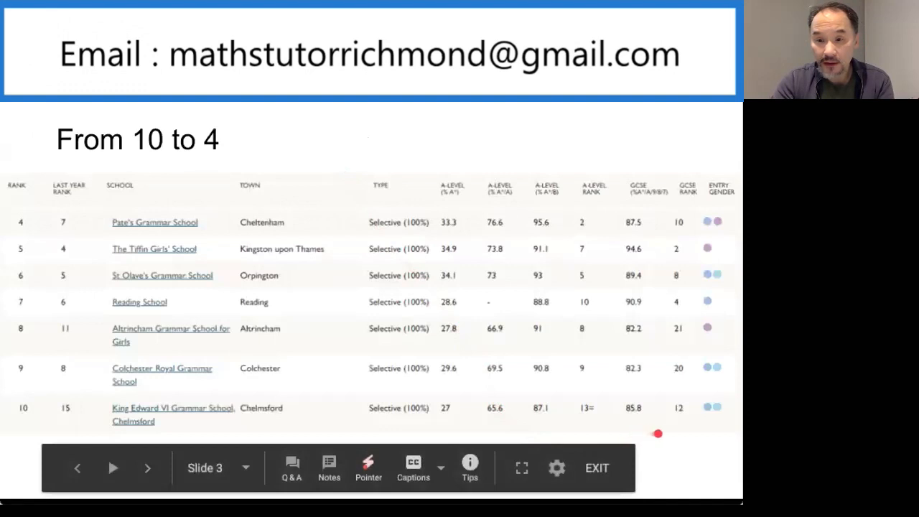
mouse_move(672, 429)
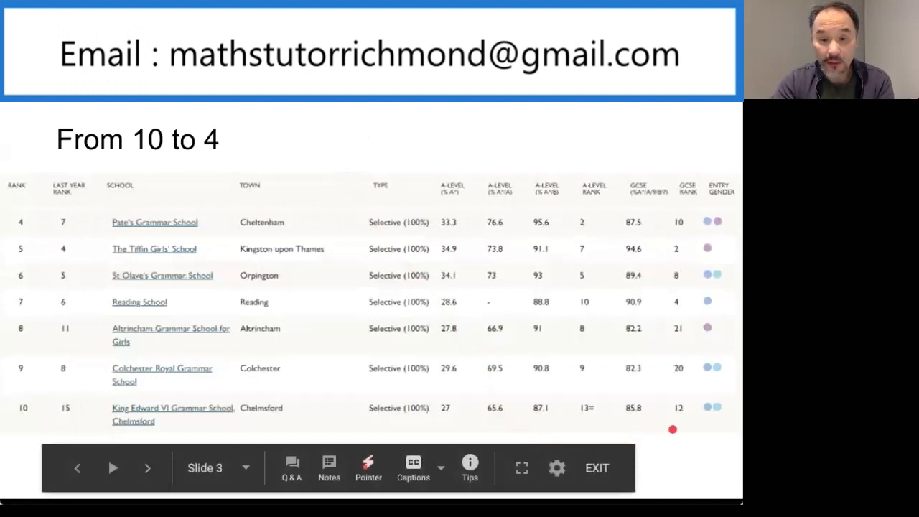
mouse_move(683, 421)
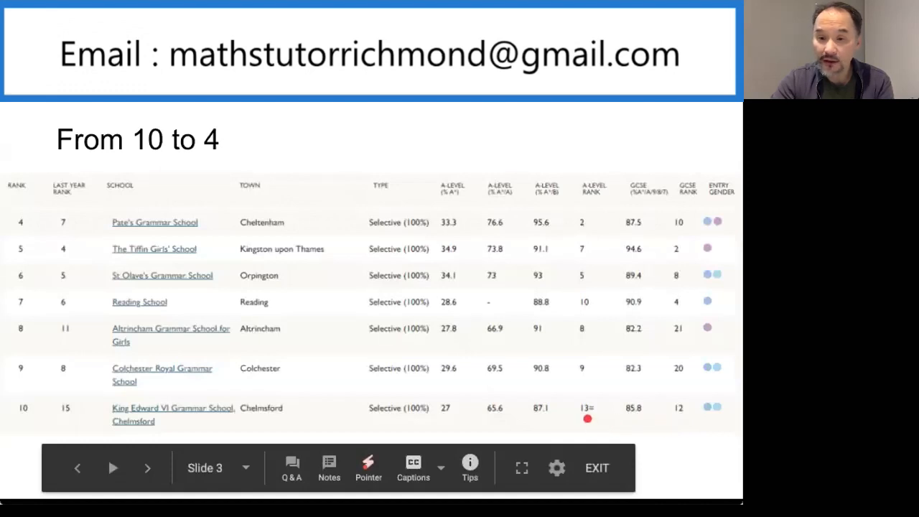
mouse_move(592, 407)
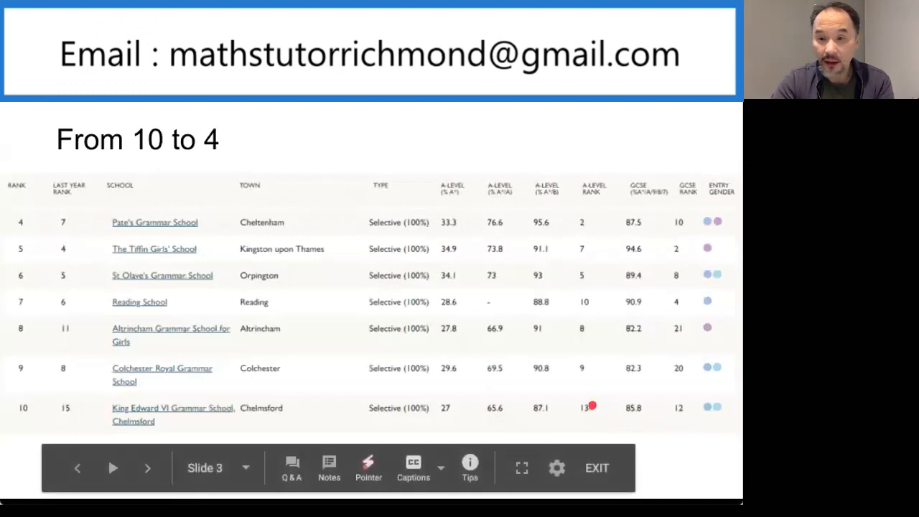
mouse_move(660, 388)
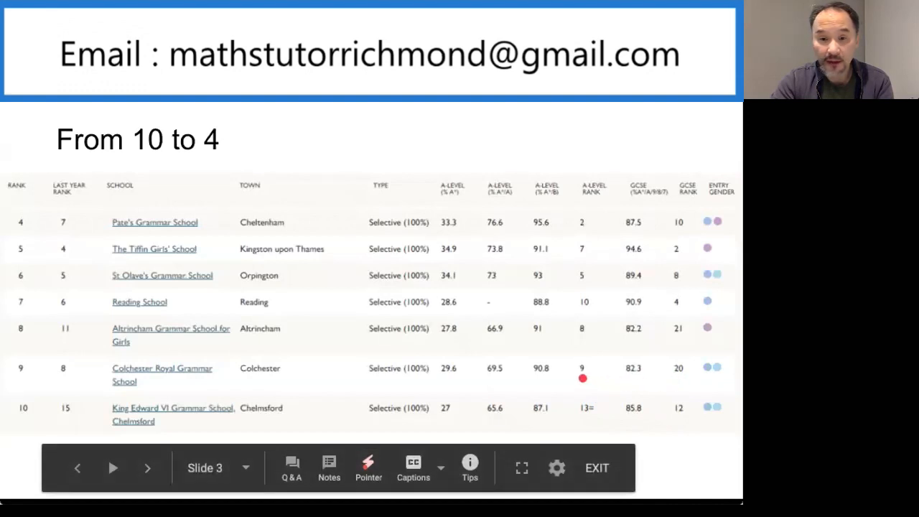
mouse_move(608, 356)
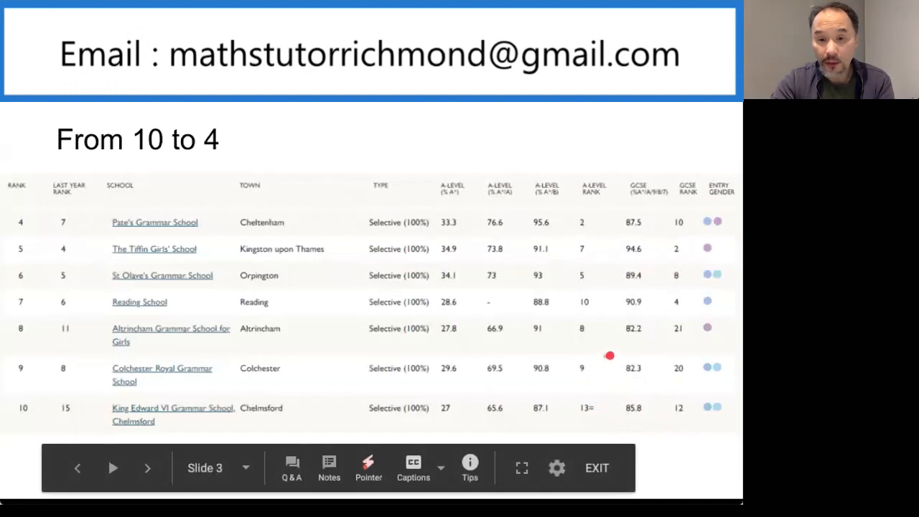
mouse_move(663, 350)
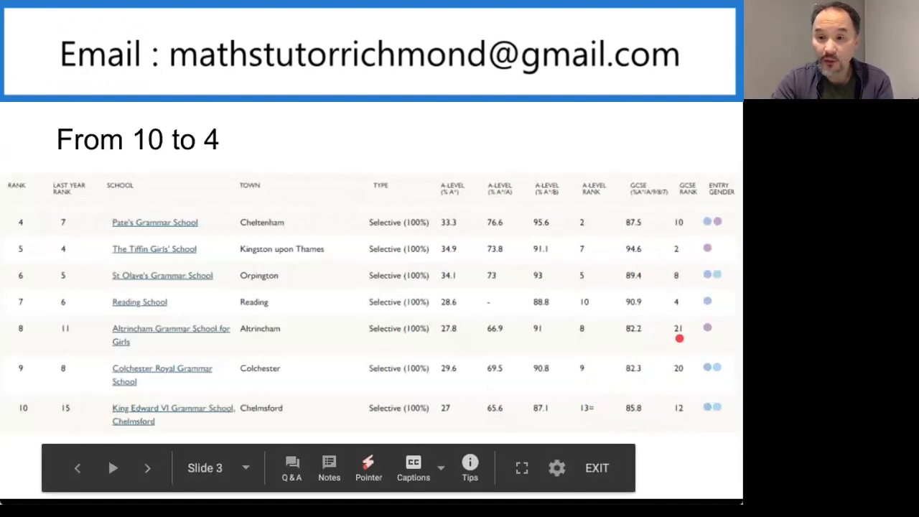
mouse_move(586, 338)
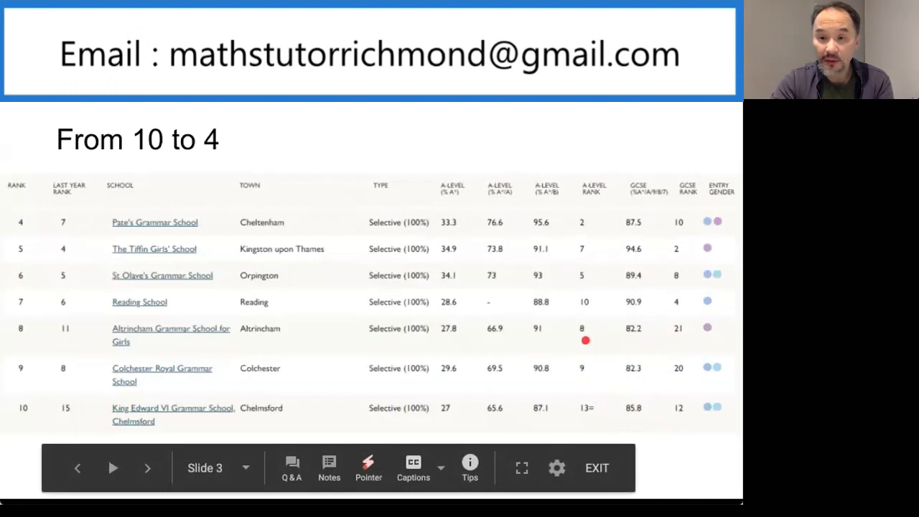
mouse_move(583, 336)
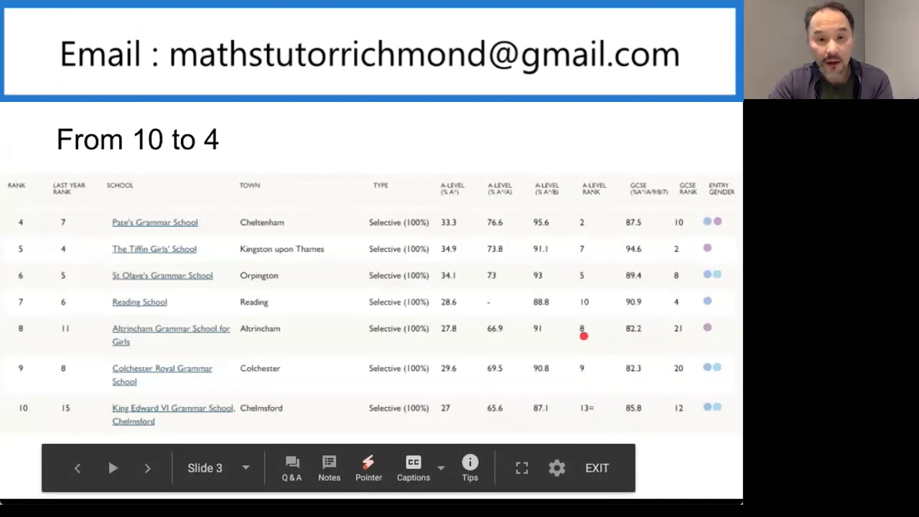
mouse_move(669, 313)
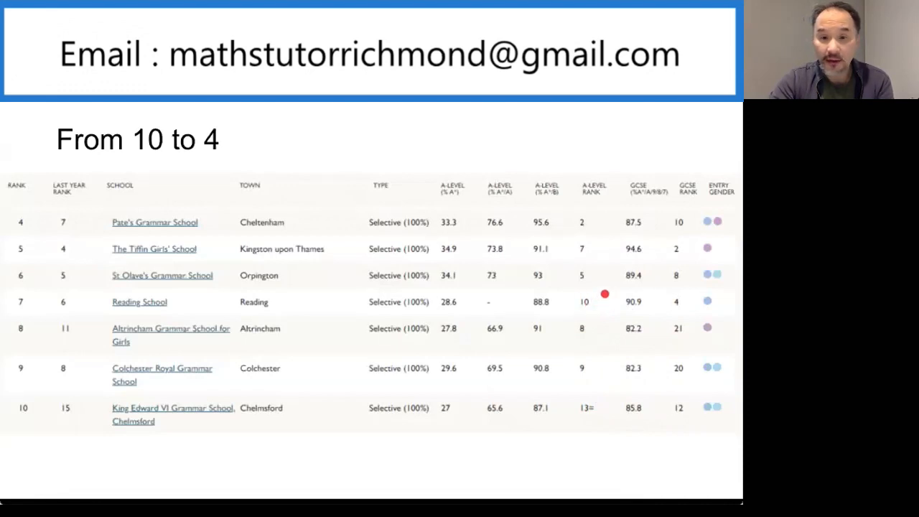
mouse_move(676, 284)
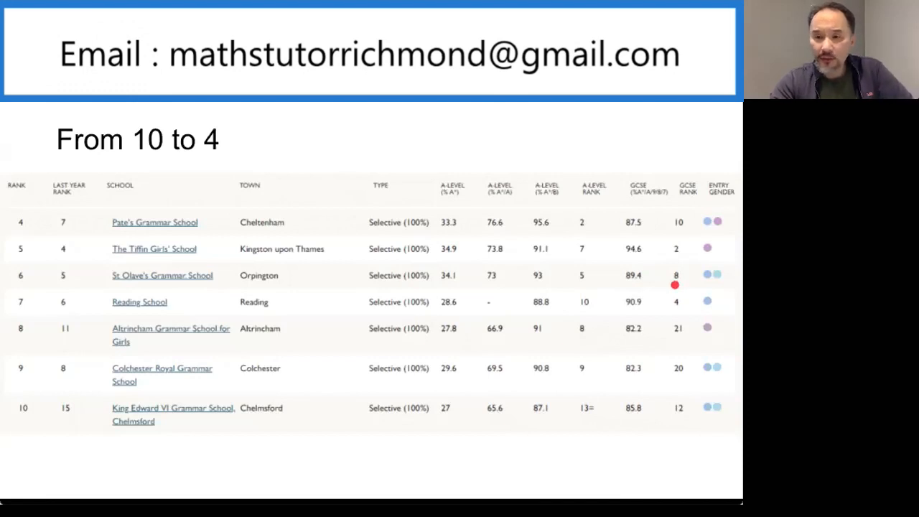
mouse_move(585, 287)
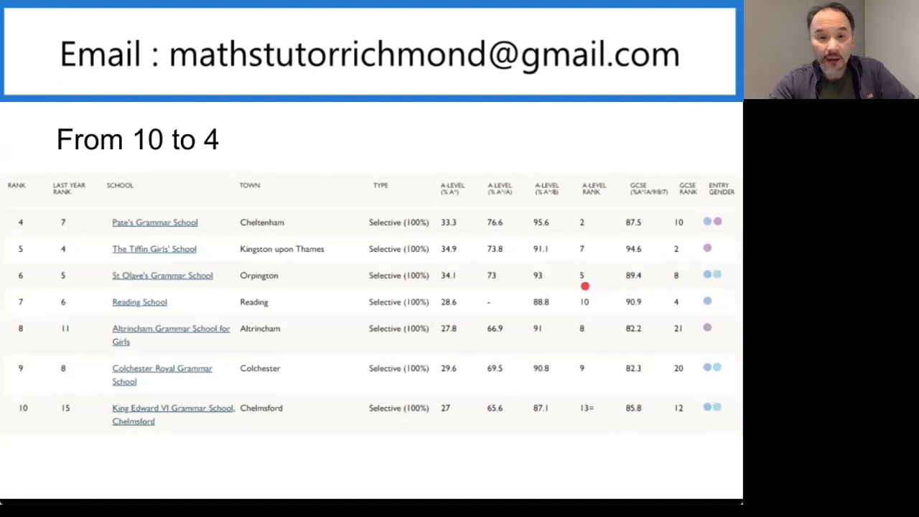
mouse_move(601, 275)
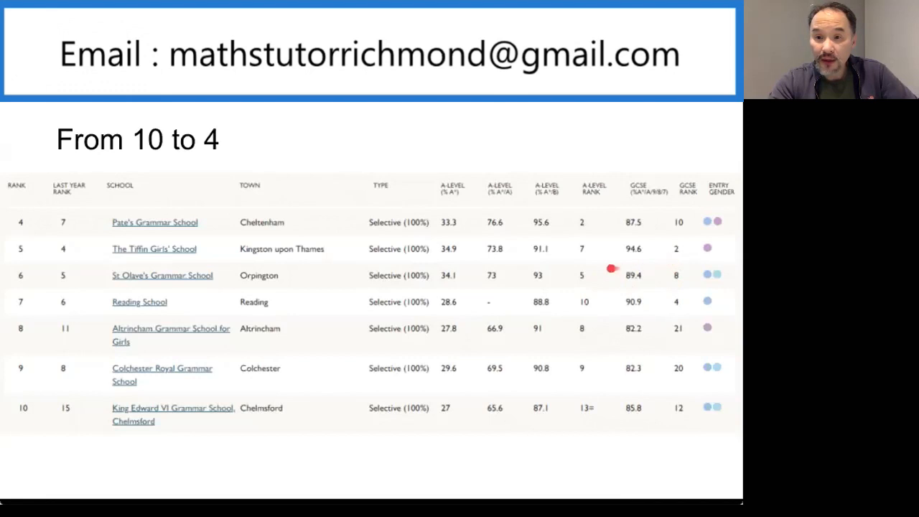
mouse_move(583, 261)
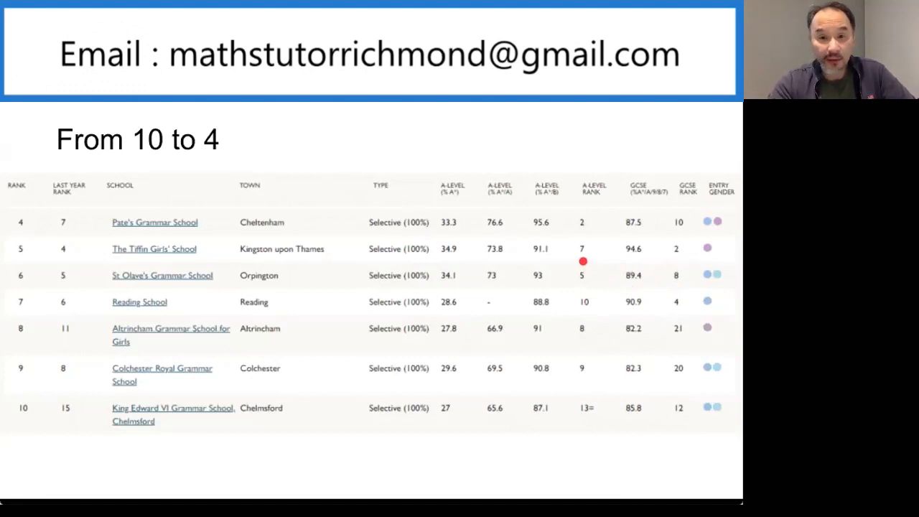
mouse_move(643, 244)
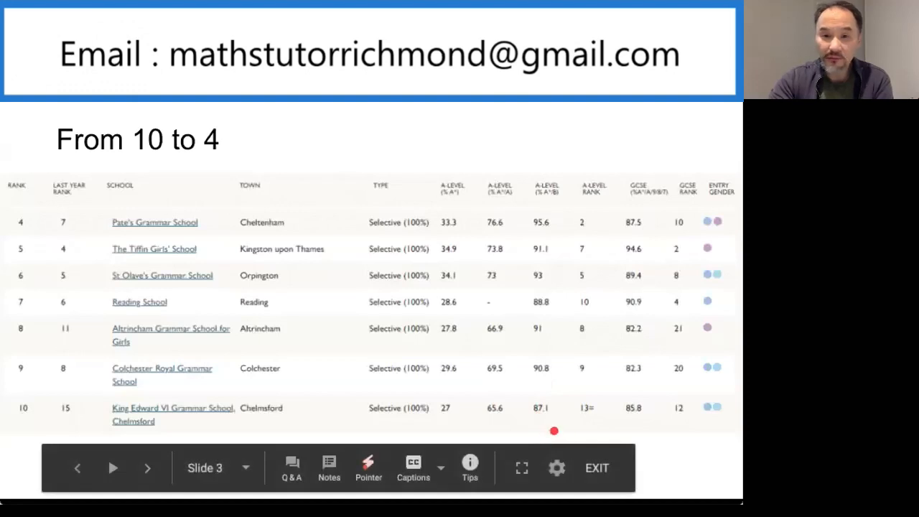
Step: Advance the presentation to slide 4, the Top 3 grammar schools rankings
left_click(146, 468)
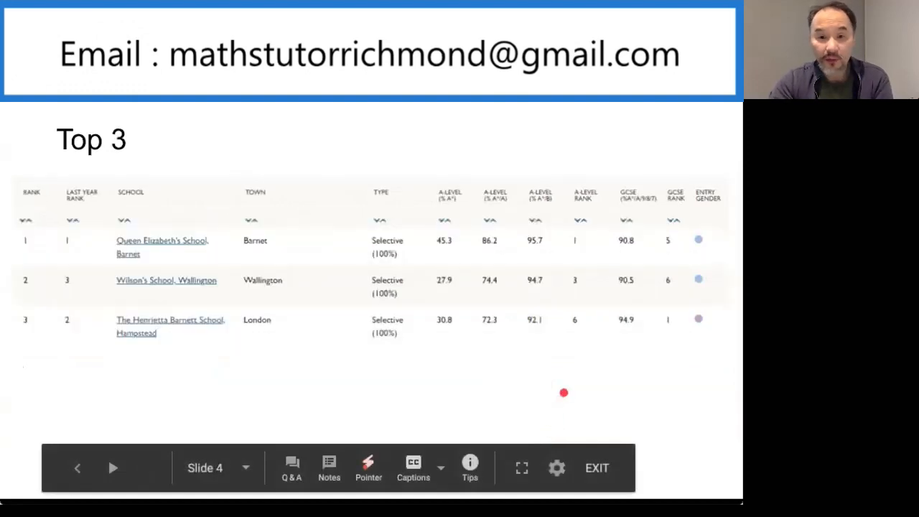
mouse_move(583, 370)
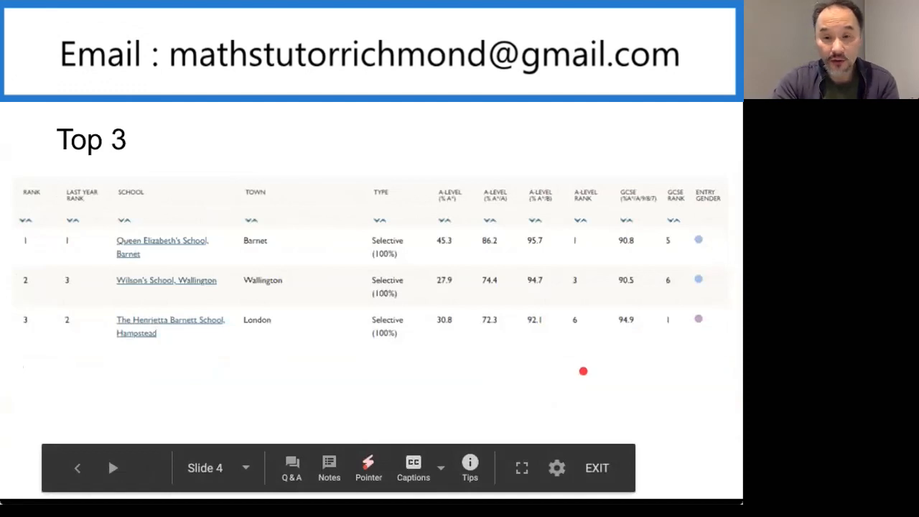
mouse_move(623, 351)
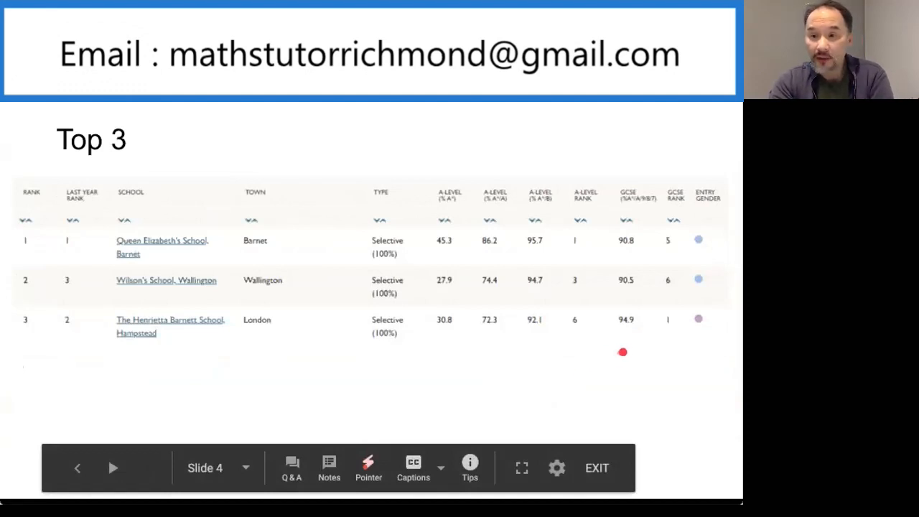
mouse_move(652, 339)
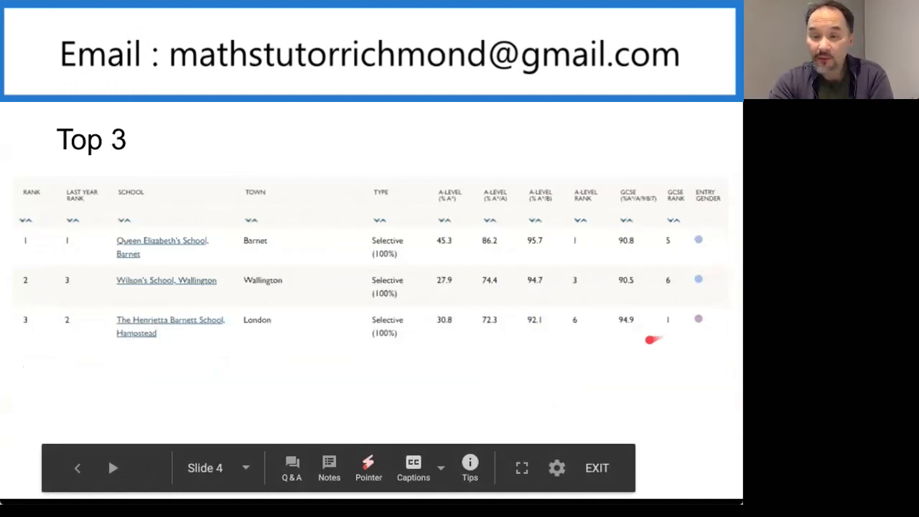
mouse_move(575, 333)
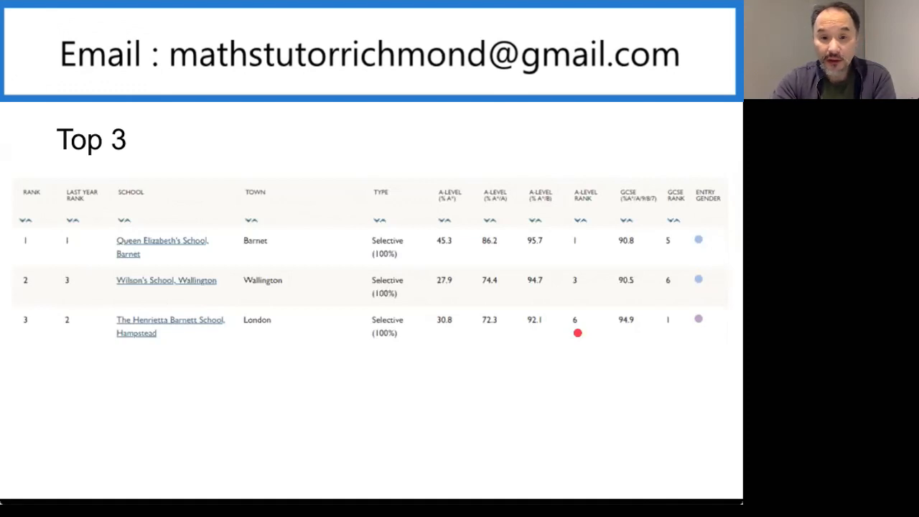
mouse_move(637, 297)
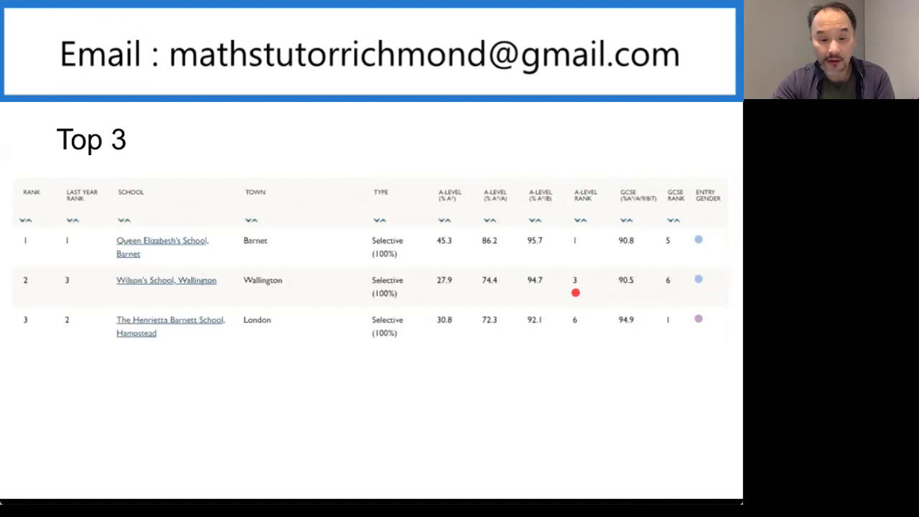
mouse_move(617, 261)
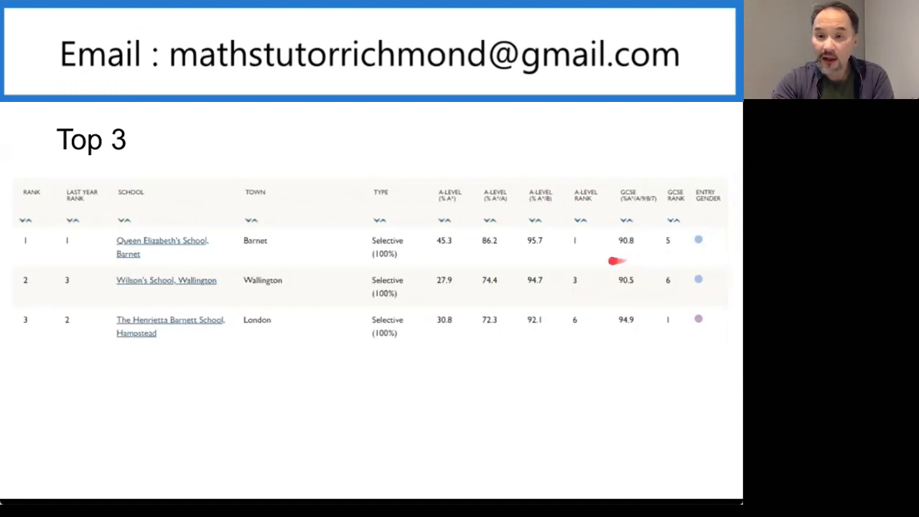